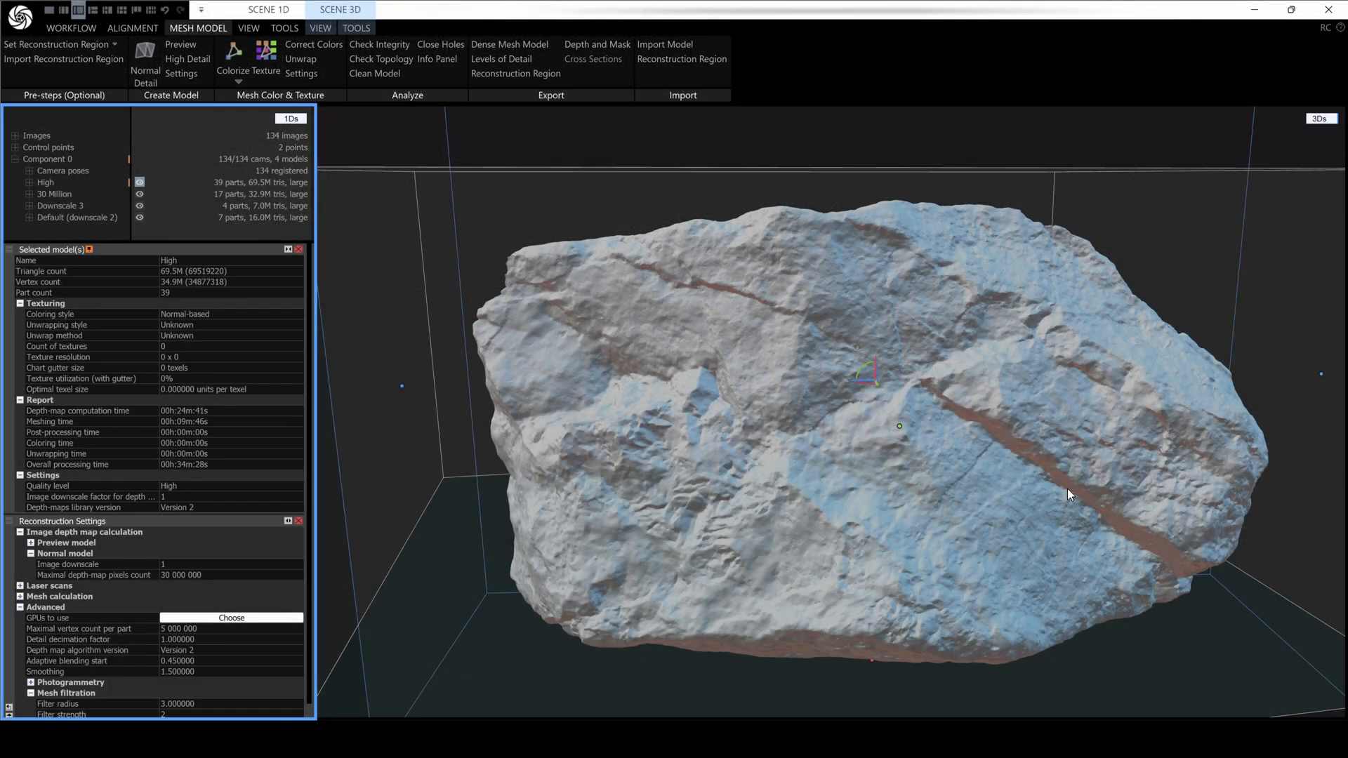
mouse_move(1029, 481)
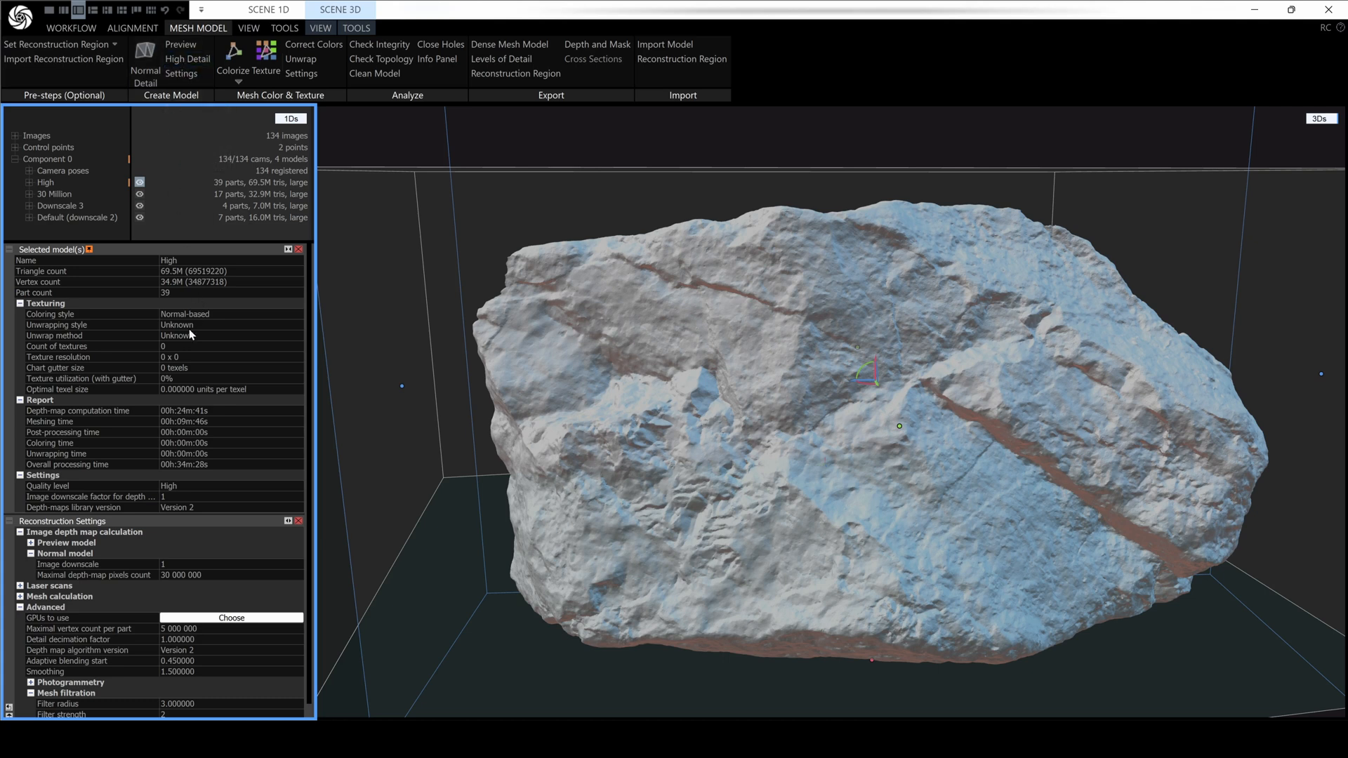
mouse_move(206, 465)
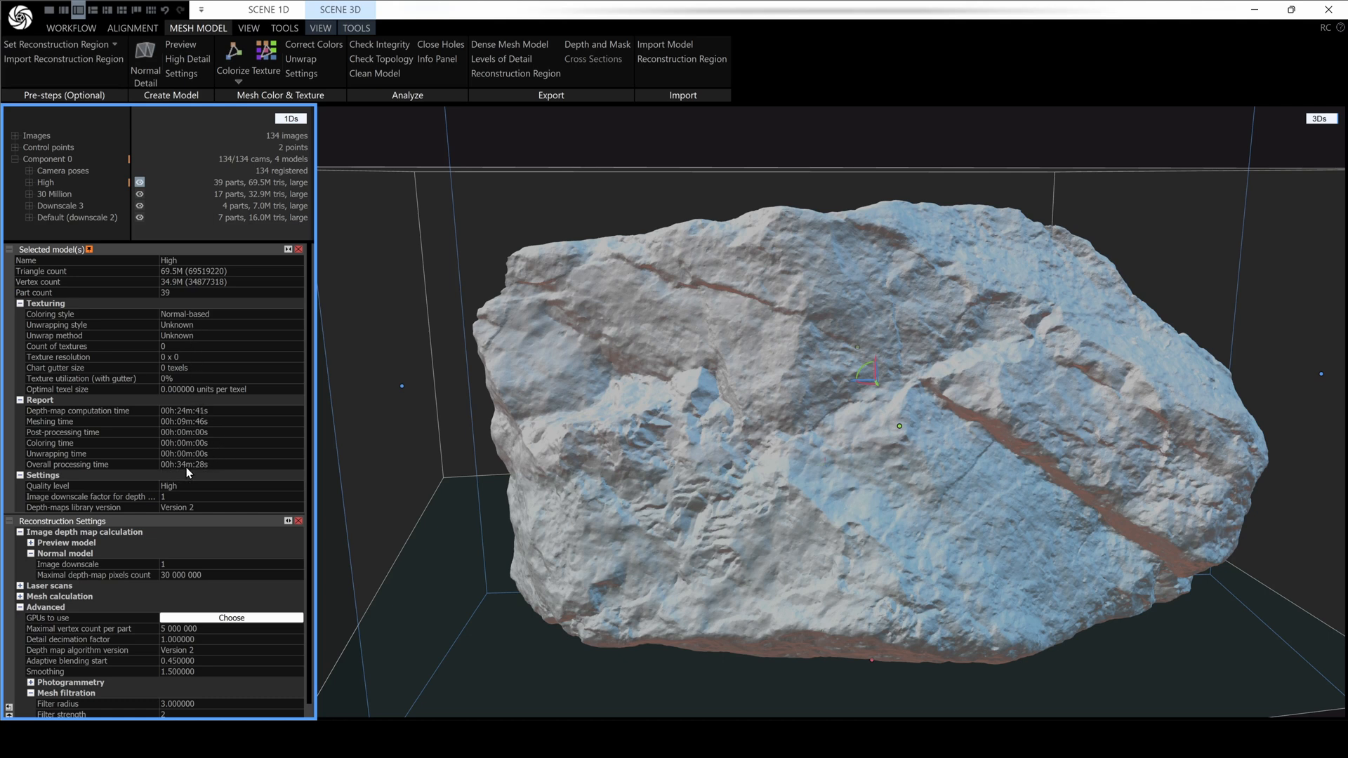
mouse_move(220, 165)
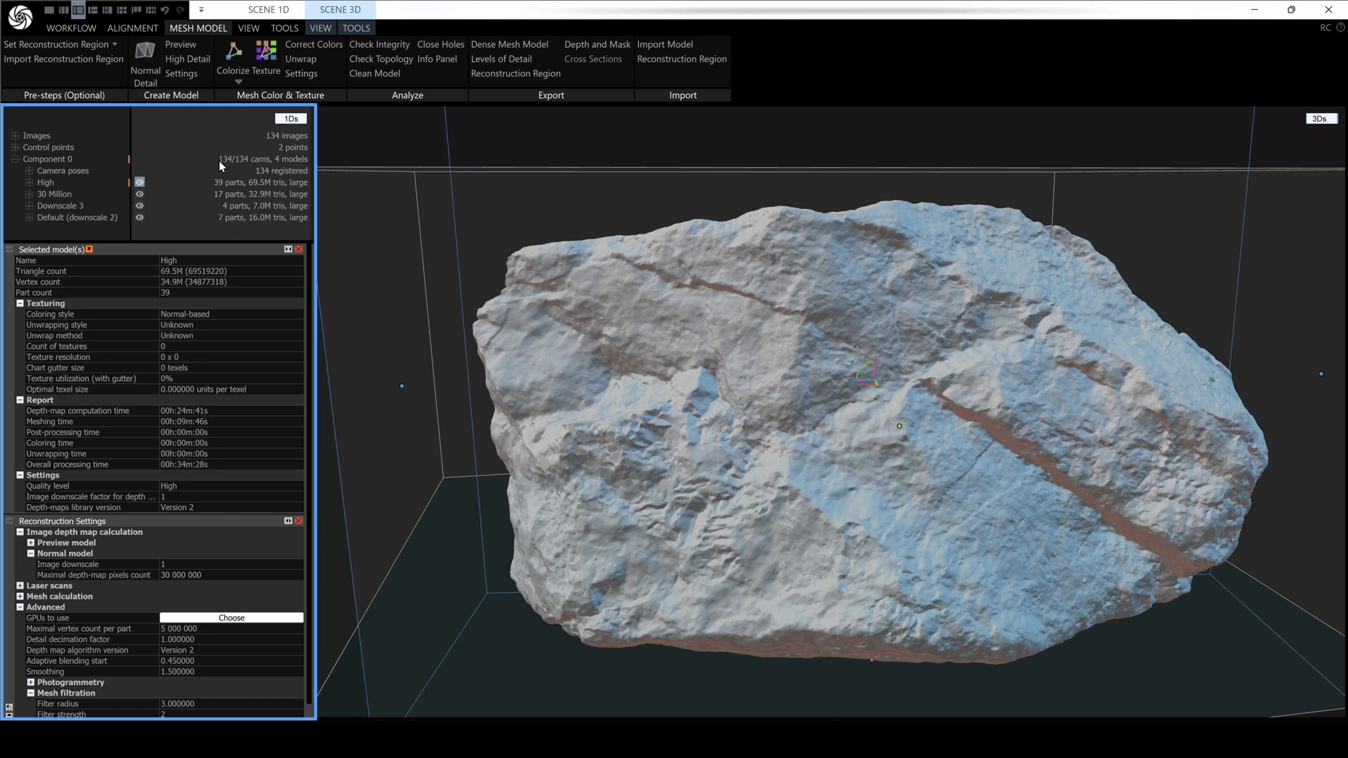
mouse_move(240, 166)
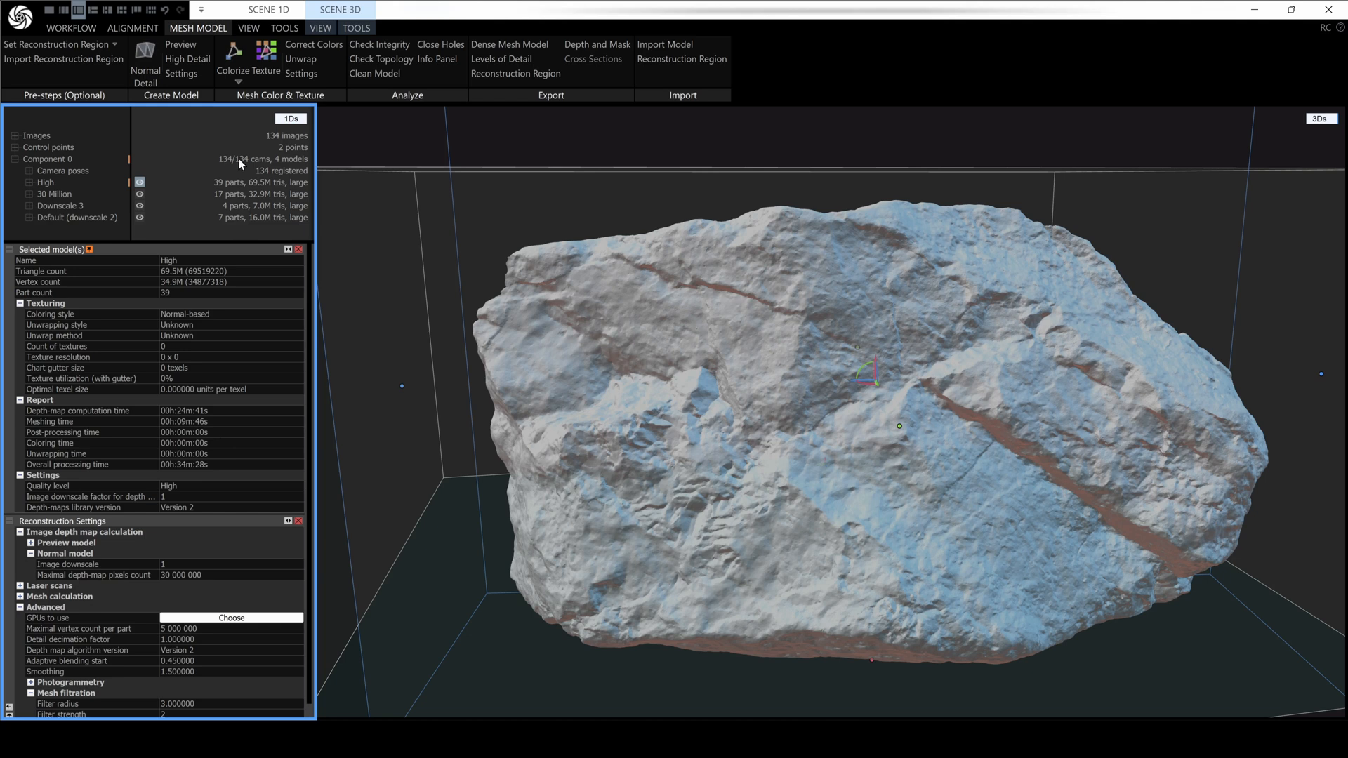
mouse_move(213, 124)
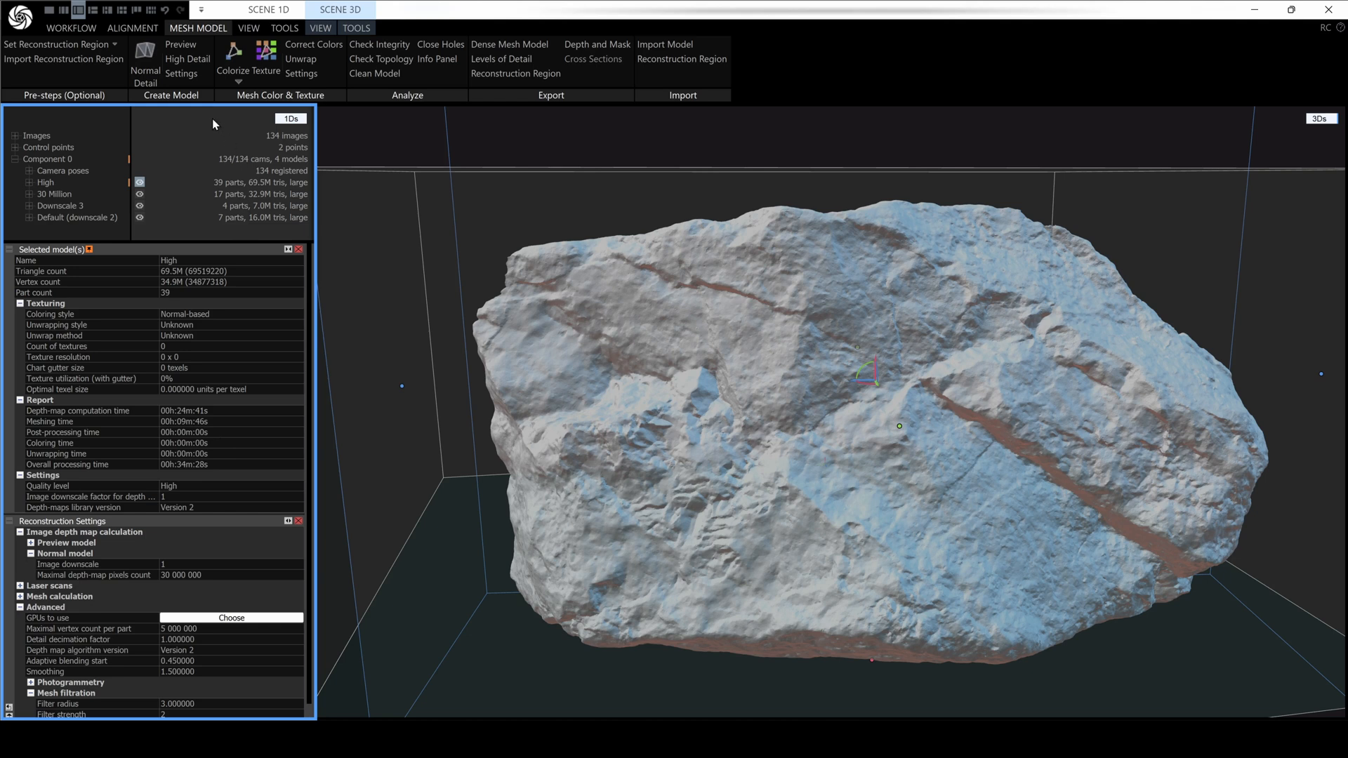
mouse_move(144, 60)
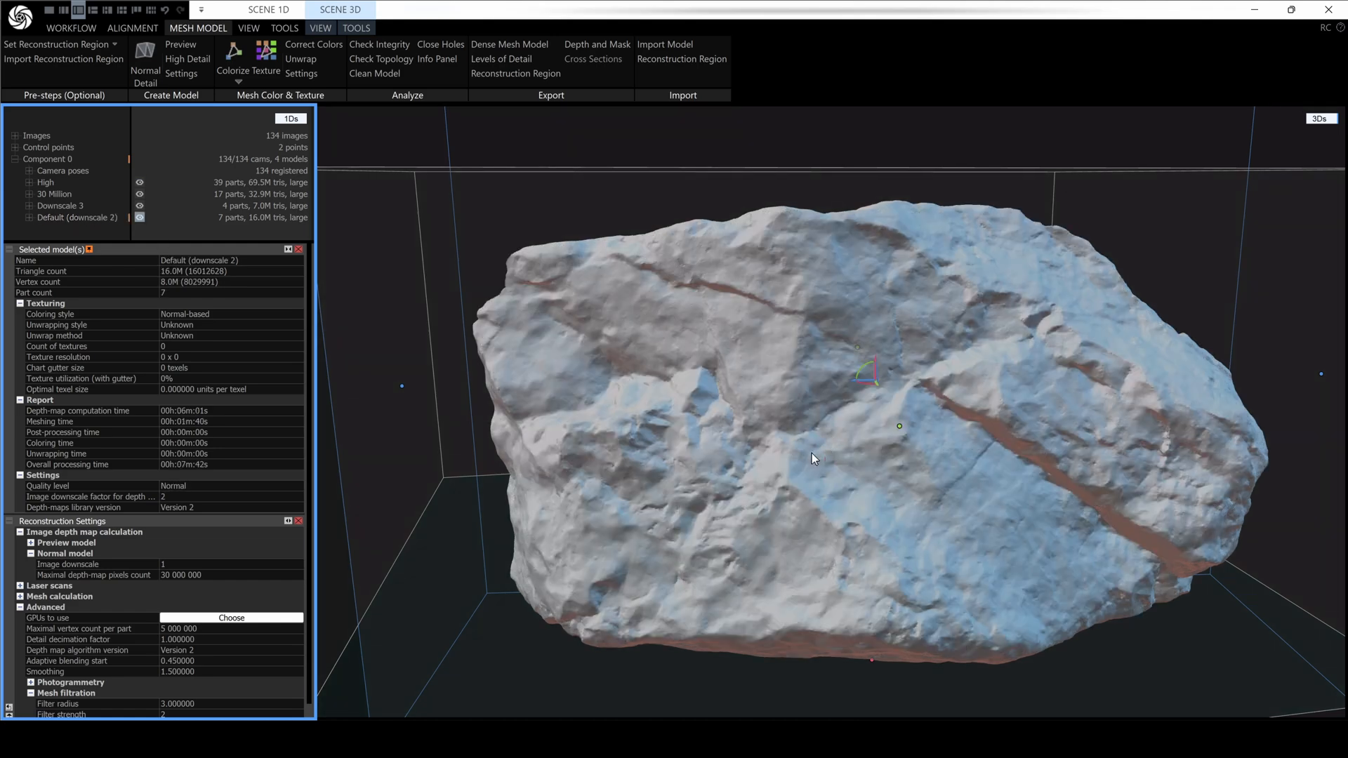
mouse_move(184, 473)
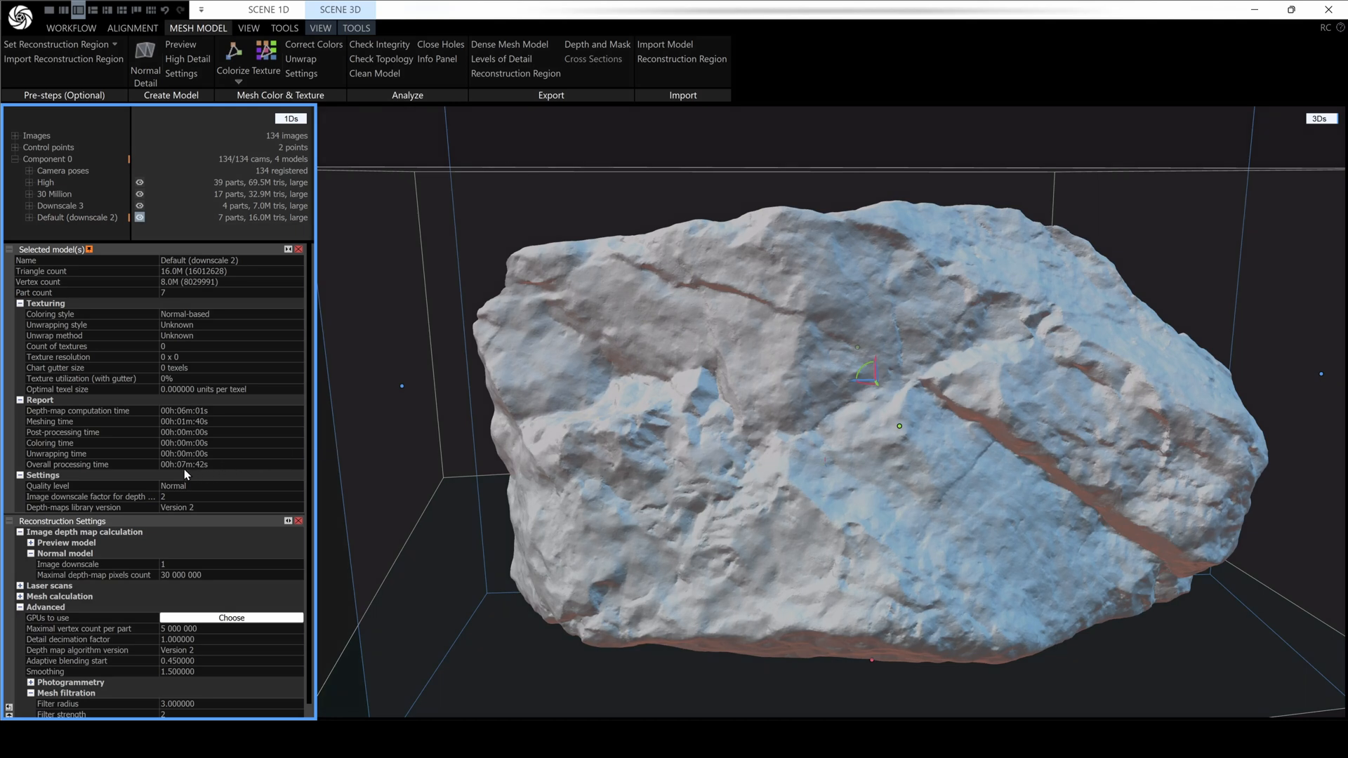
mouse_move(206, 473)
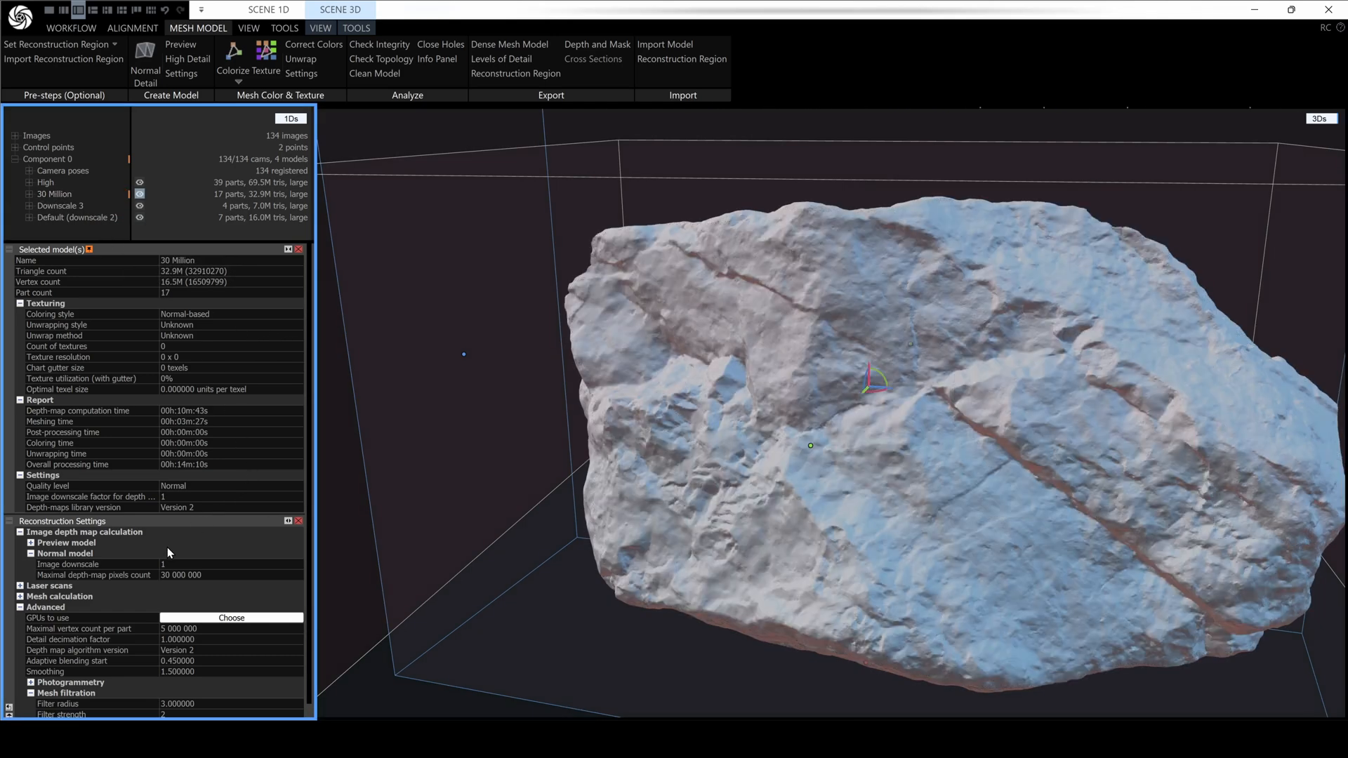
mouse_move(161, 564)
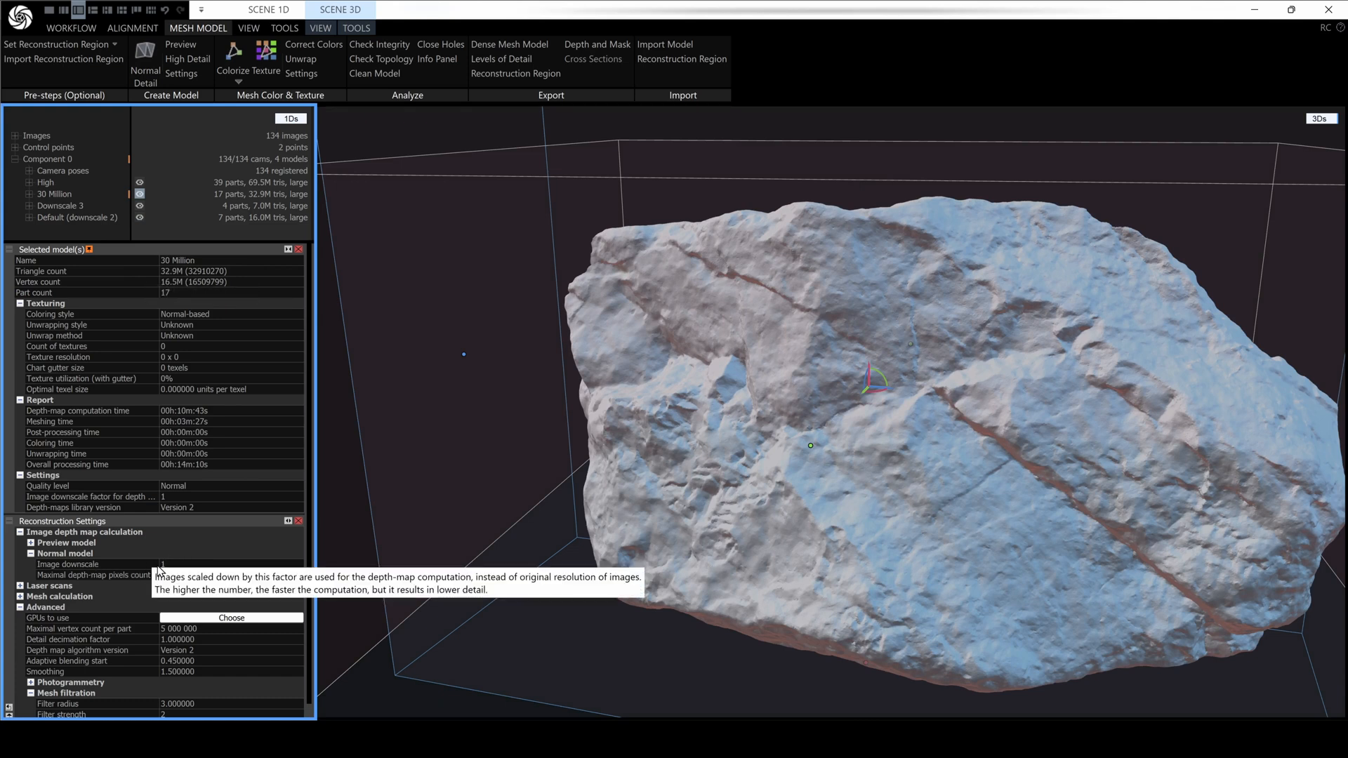
mouse_move(183, 572)
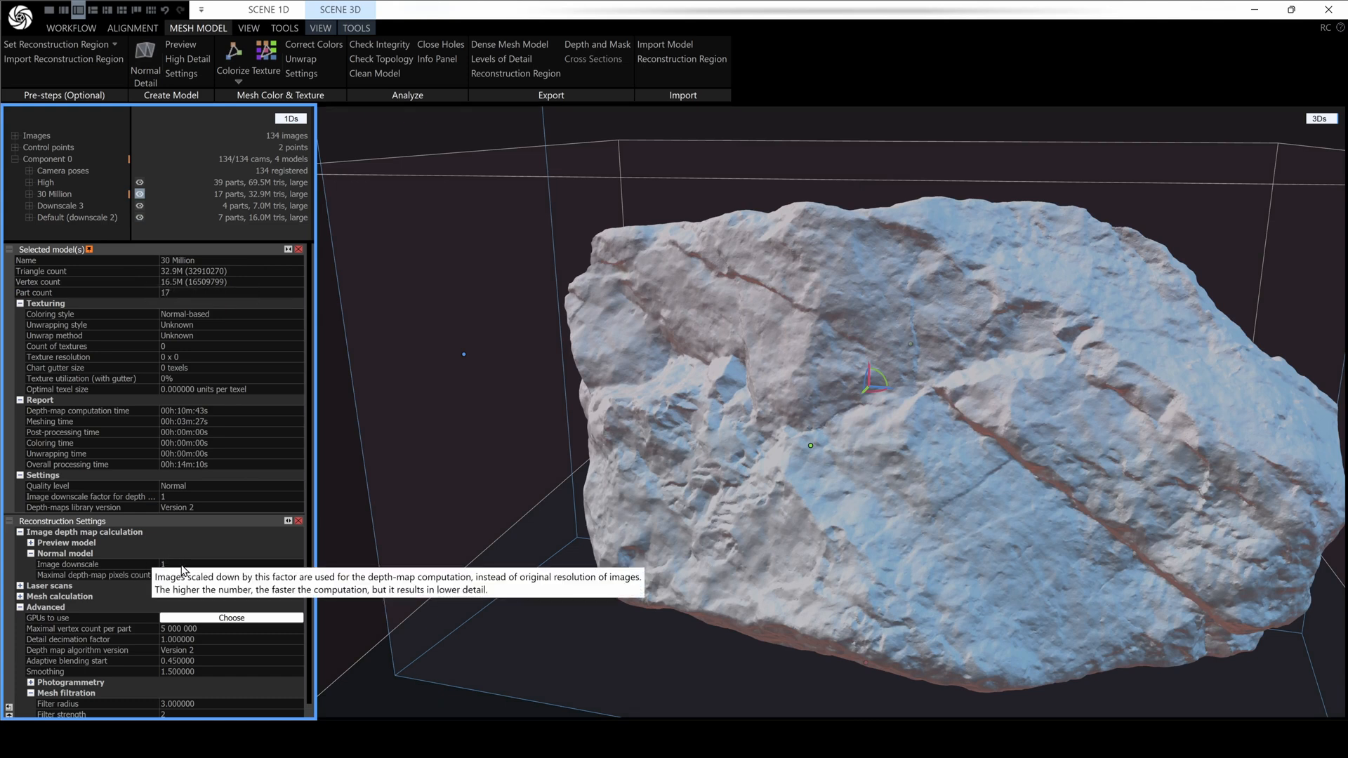
mouse_move(94, 576)
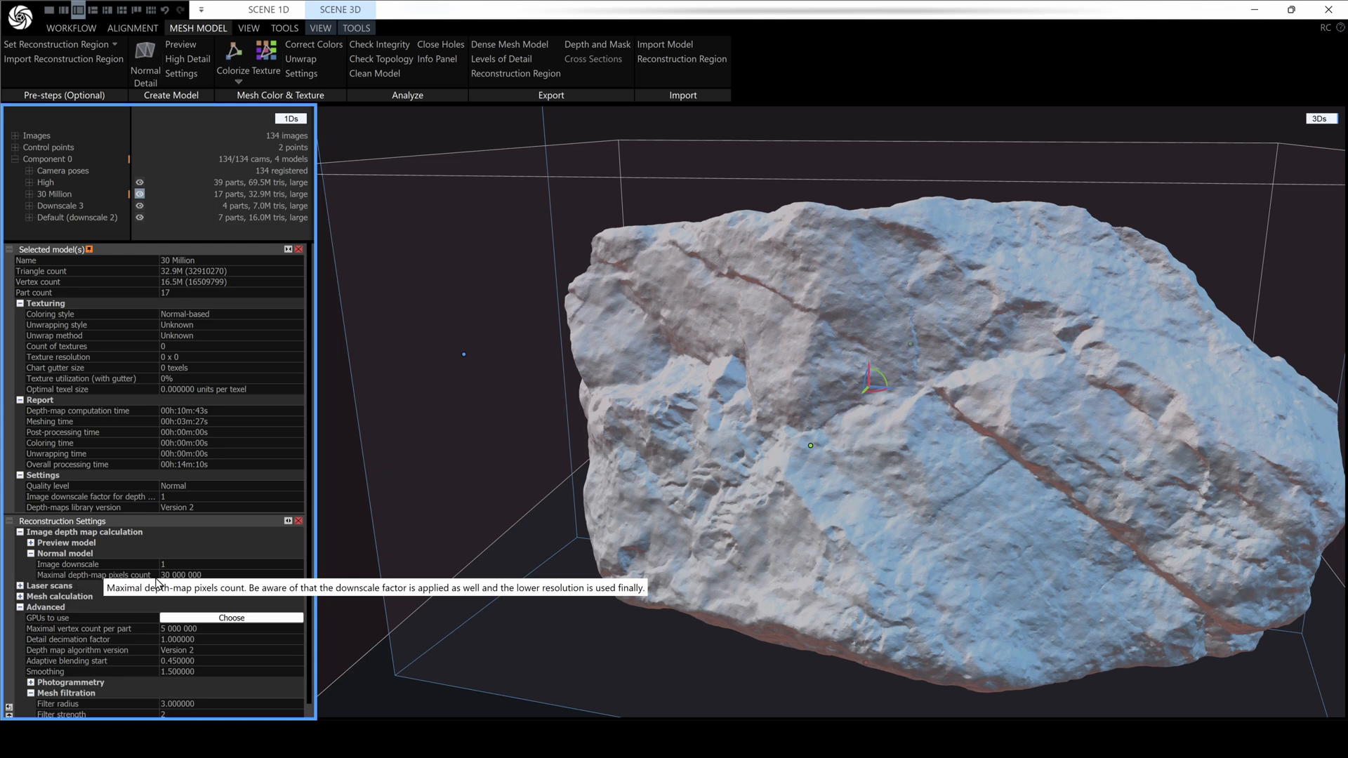
mouse_move(183, 584)
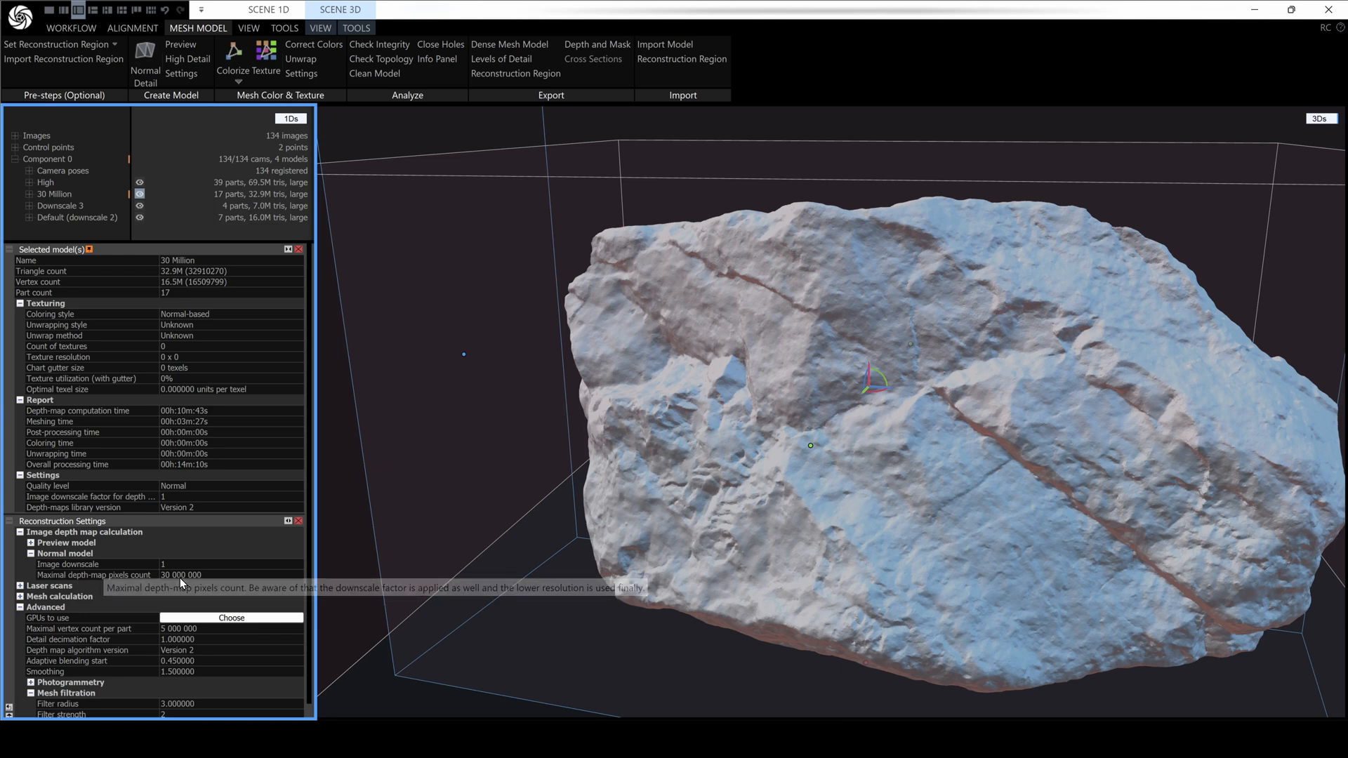
mouse_move(181, 582)
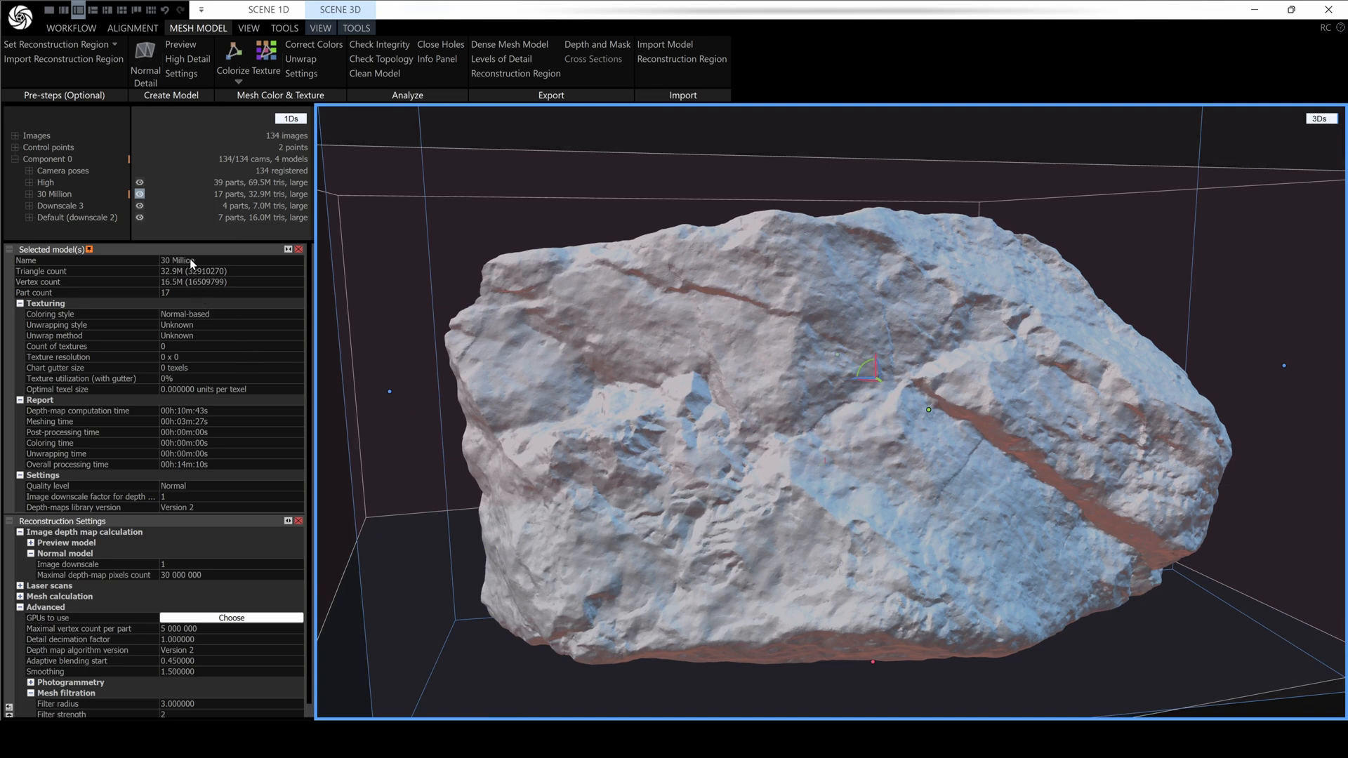
mouse_move(212, 584)
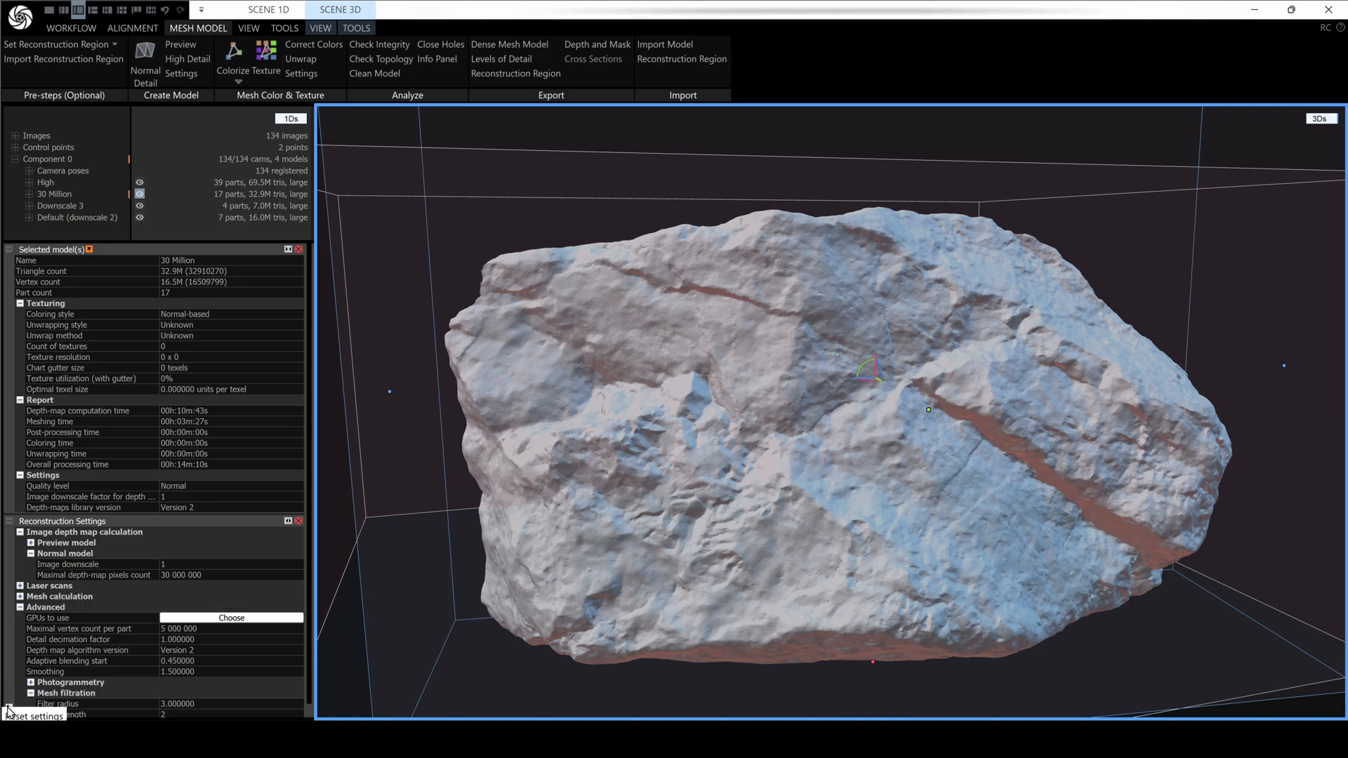
Reset the Reconstruction Settings panel to defaults, restoring image downscale 2
click(8, 714)
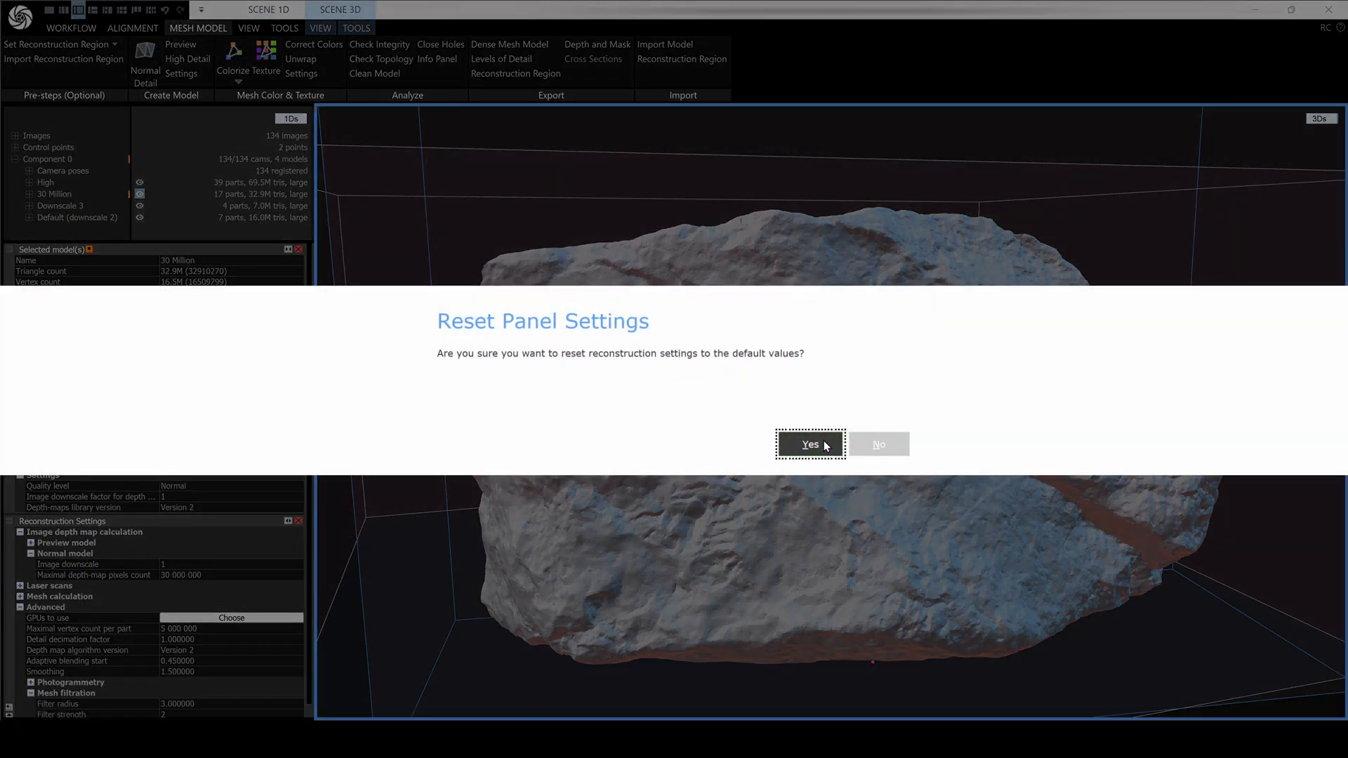
click(807, 445)
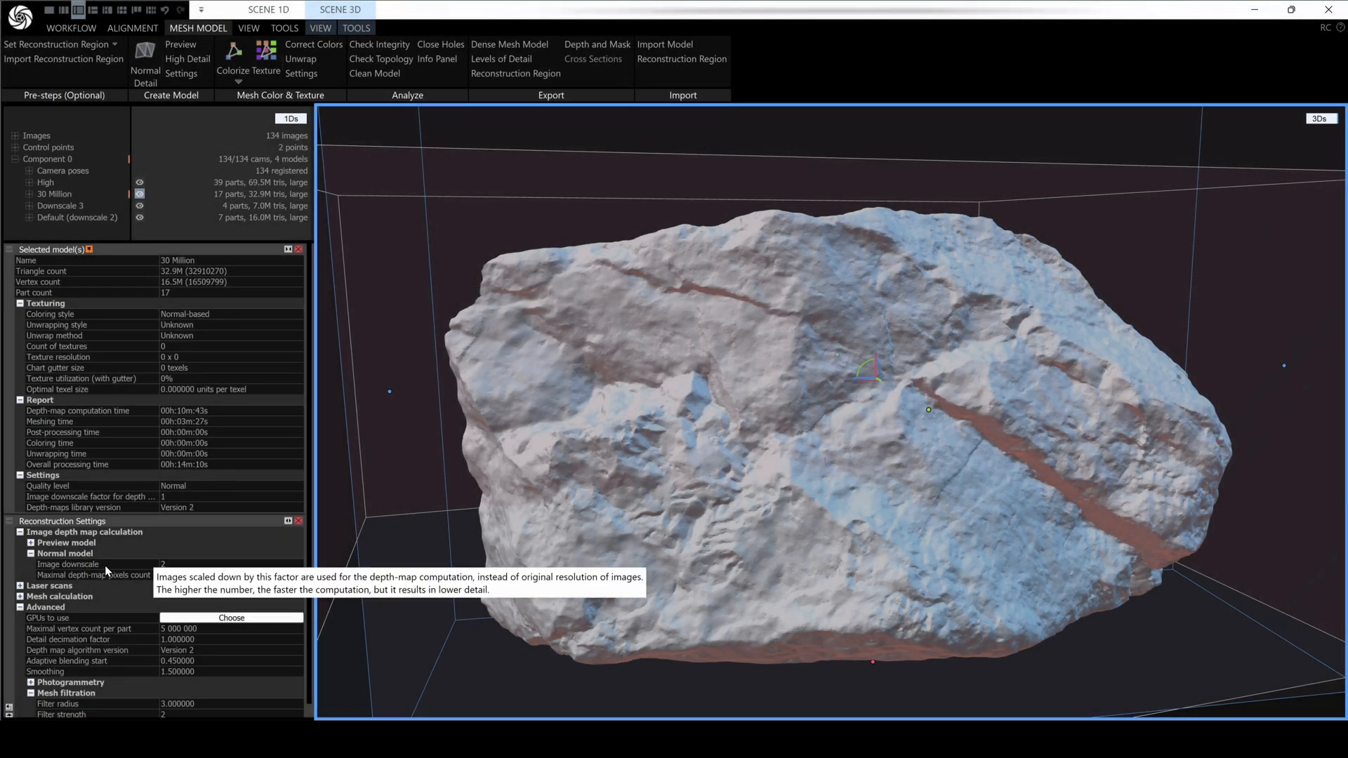
mouse_move(182, 592)
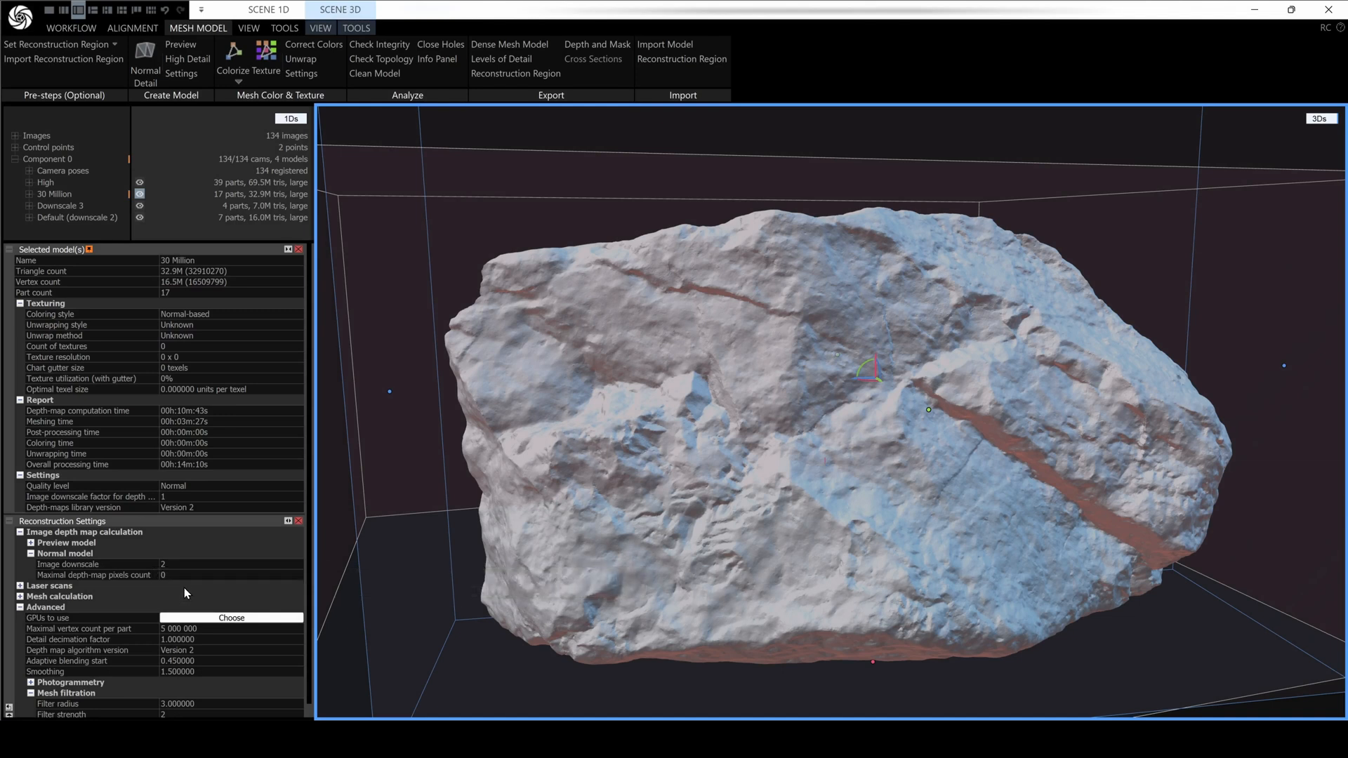
mouse_move(179, 581)
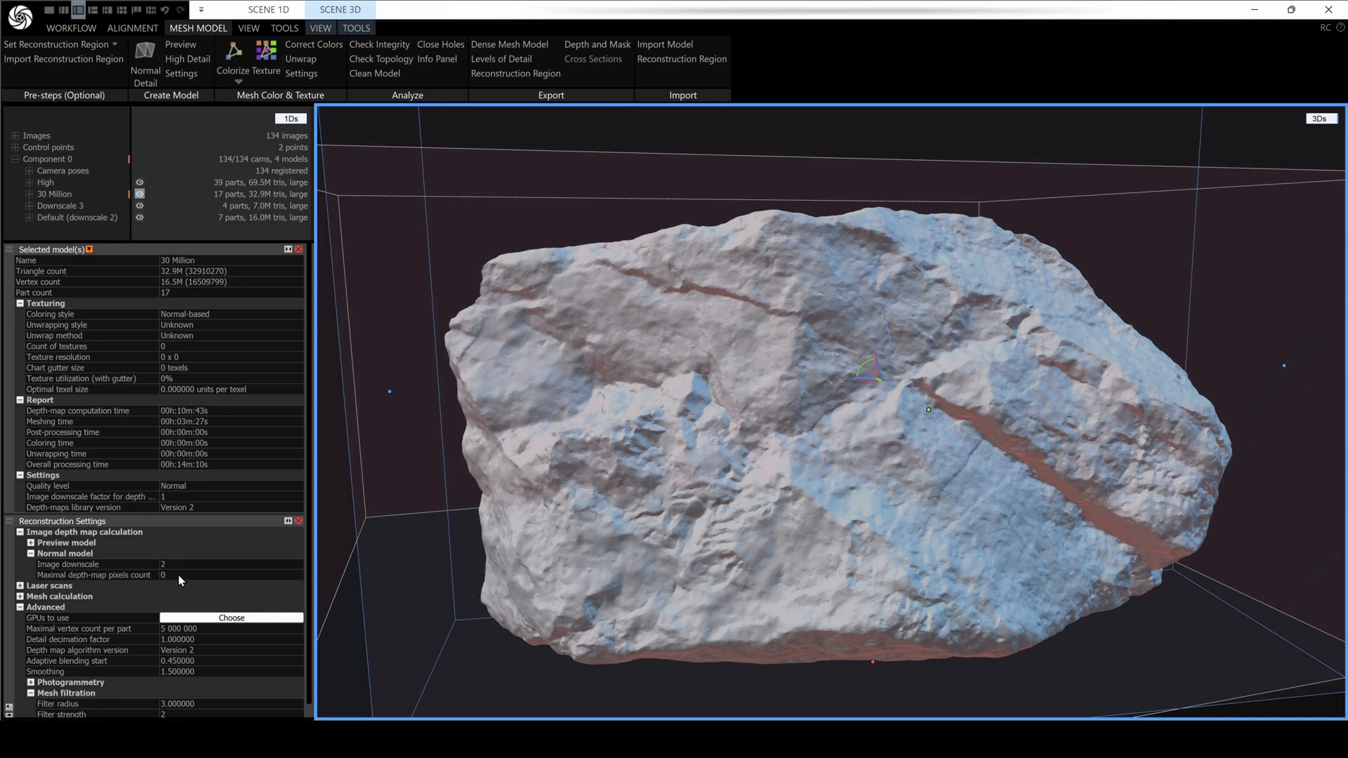
mouse_move(116, 570)
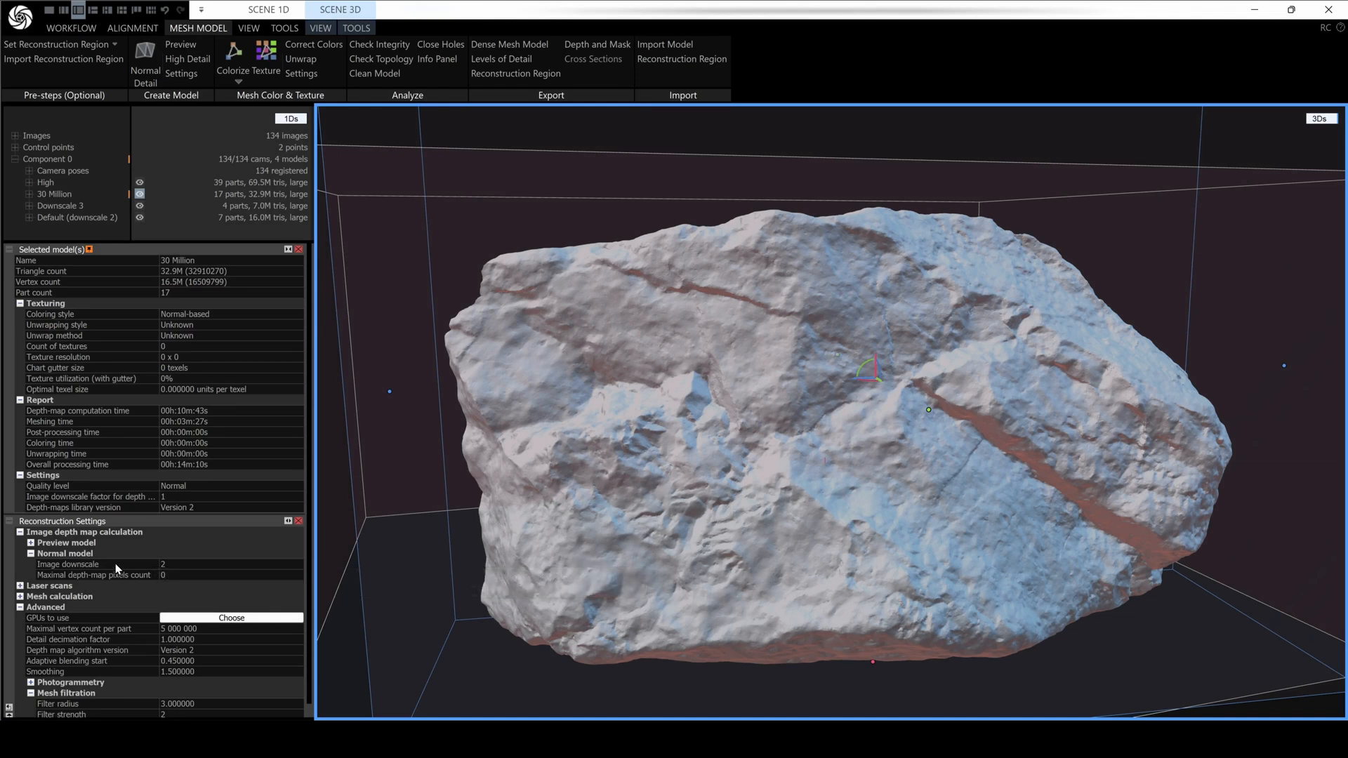
mouse_move(117, 574)
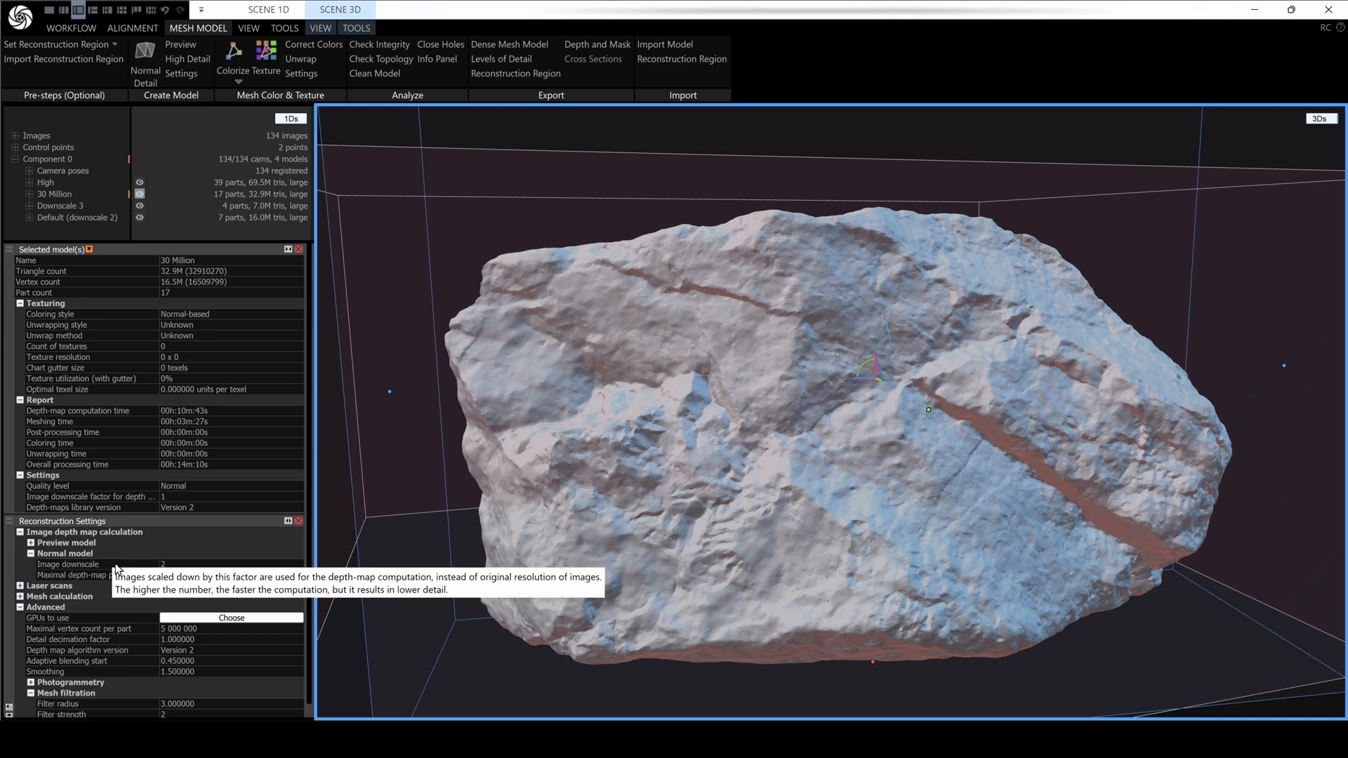
mouse_move(139, 218)
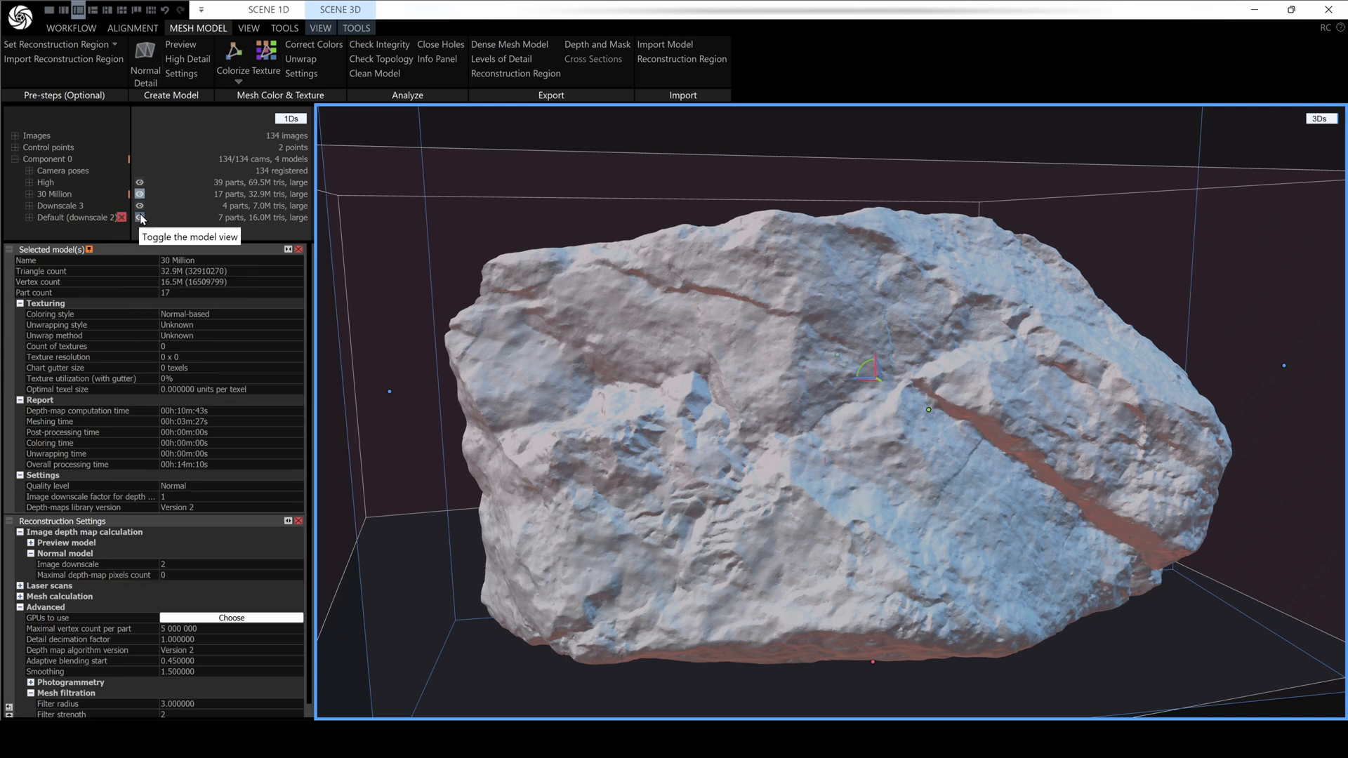
Show the Downscale 3 mesh (7M triangles) in the viewport via its model-view toggle
click(139, 211)
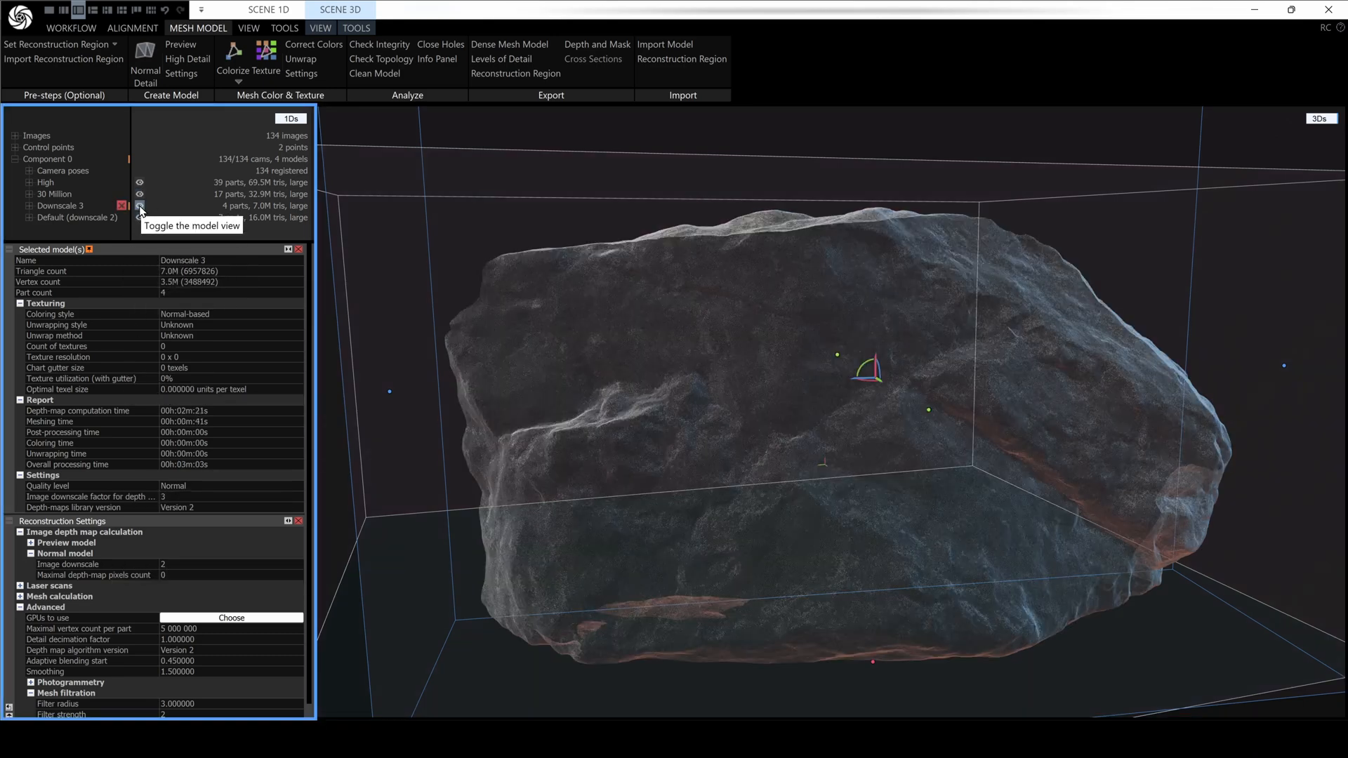
click(139, 205)
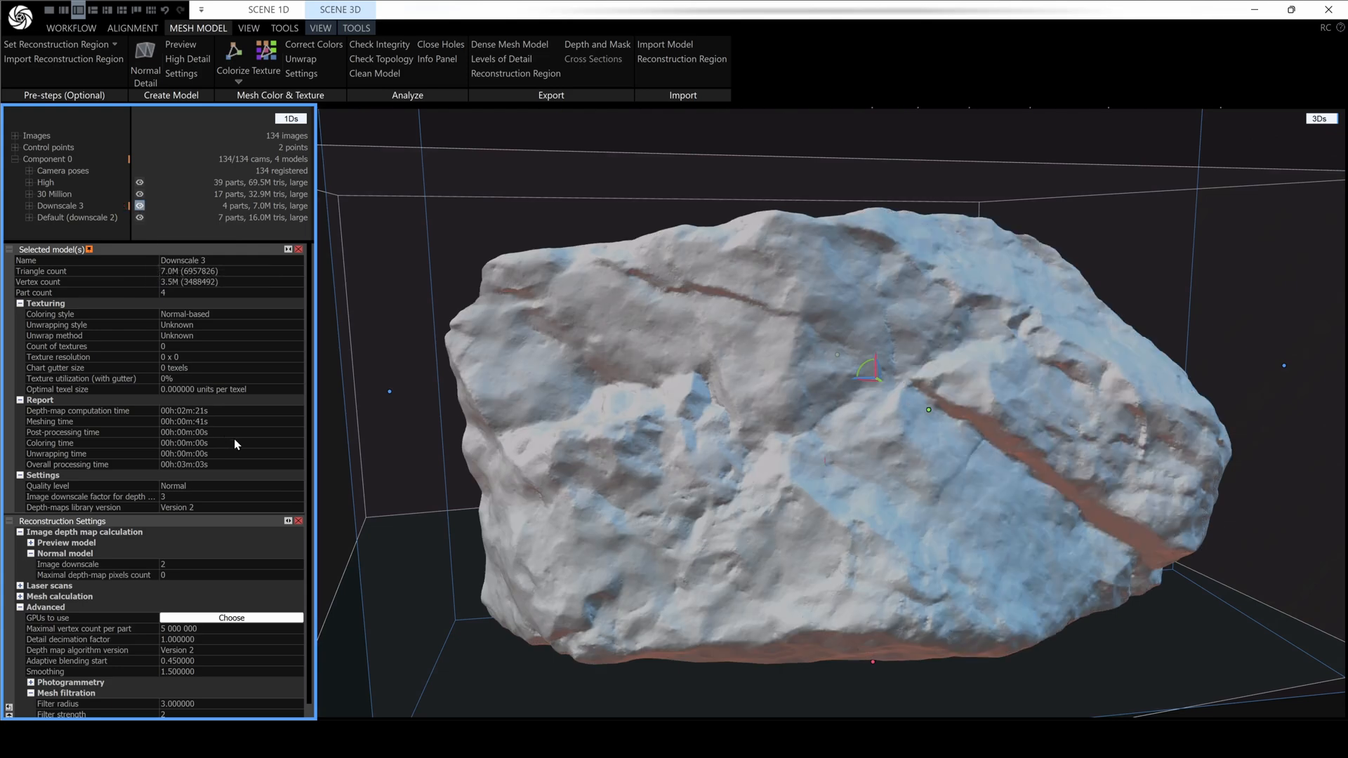
mouse_move(244, 479)
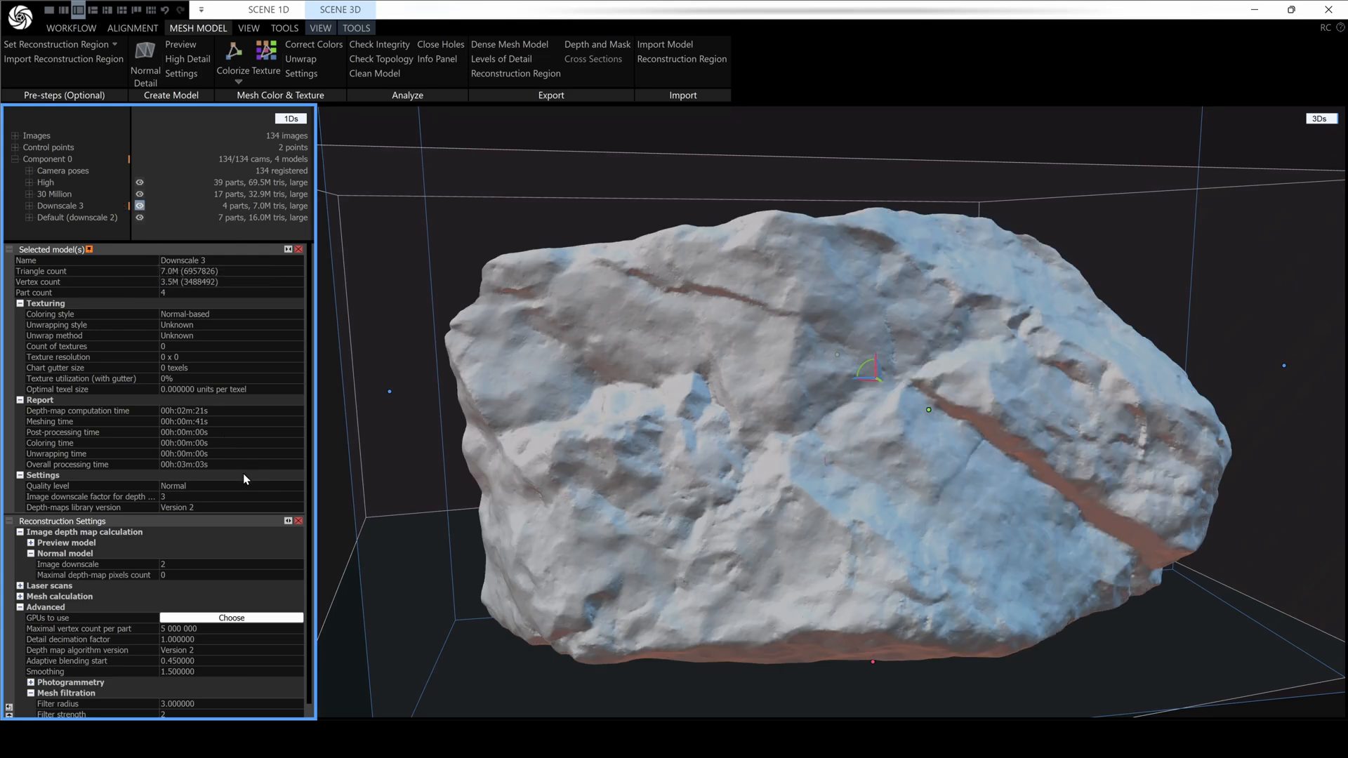